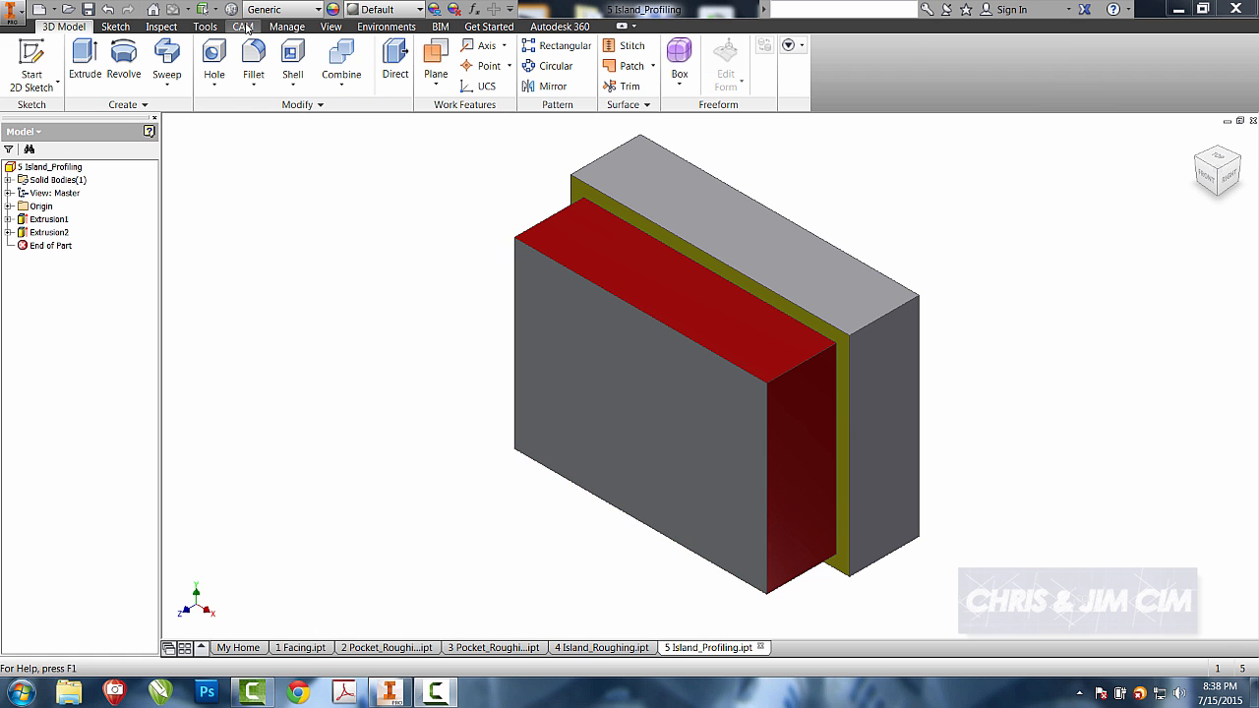
Step: Create Setup1 from the CAM tools with its origin at the top stock-box corner
click(243, 26)
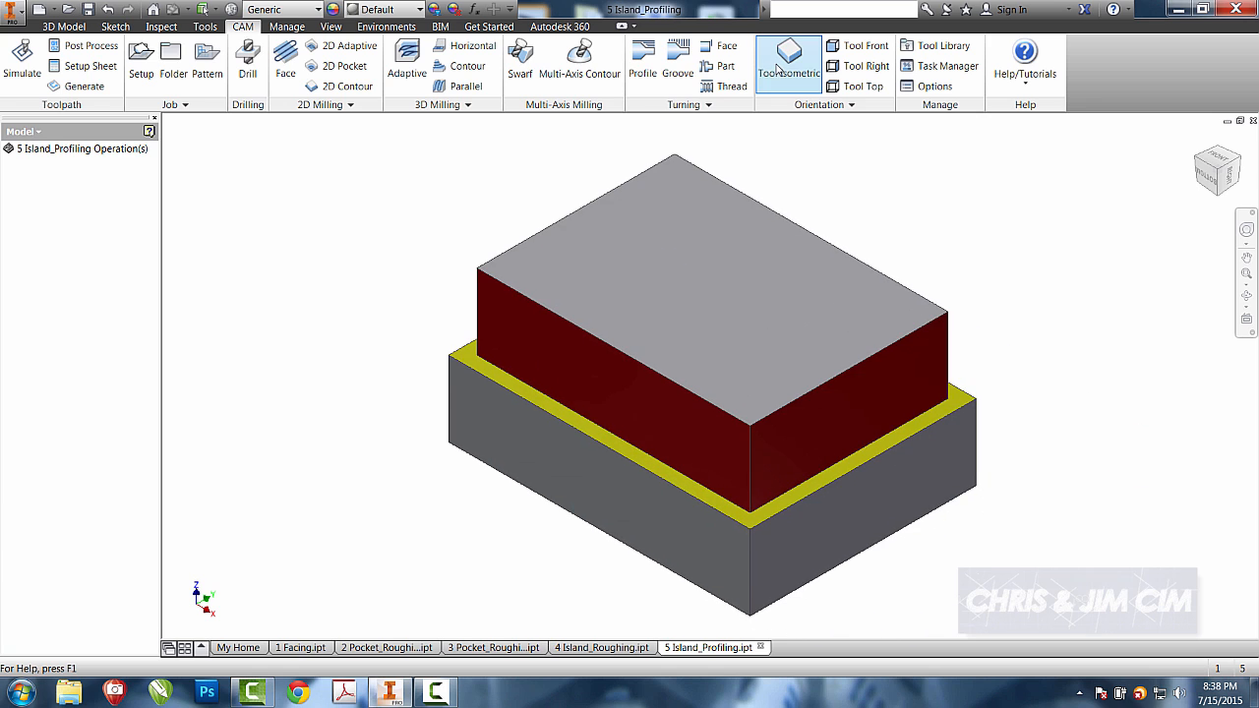
click(141, 59)
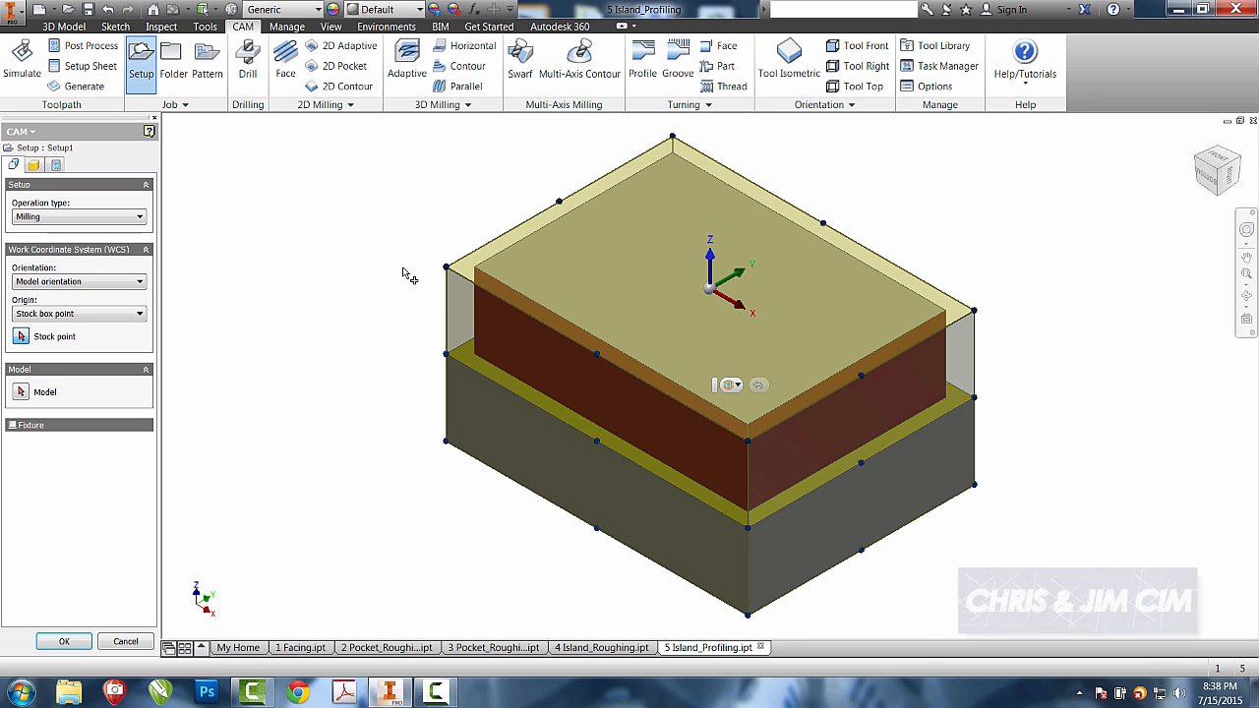
click(16, 336)
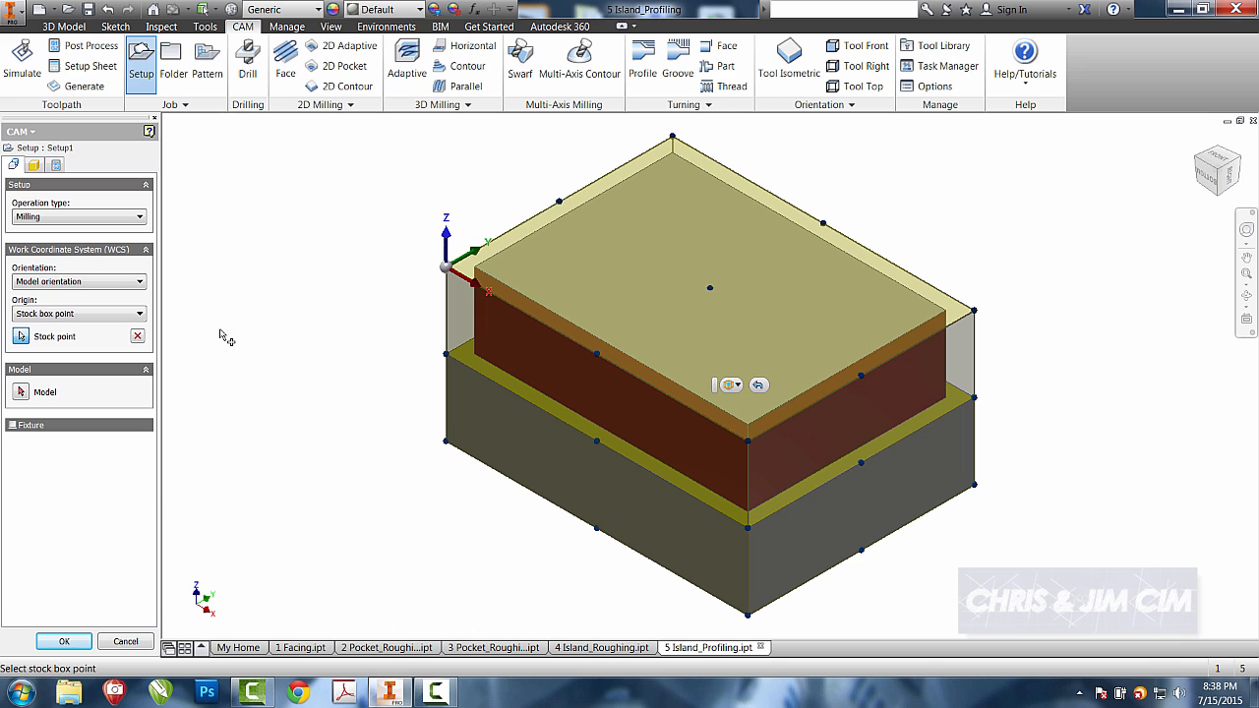
click(63, 641)
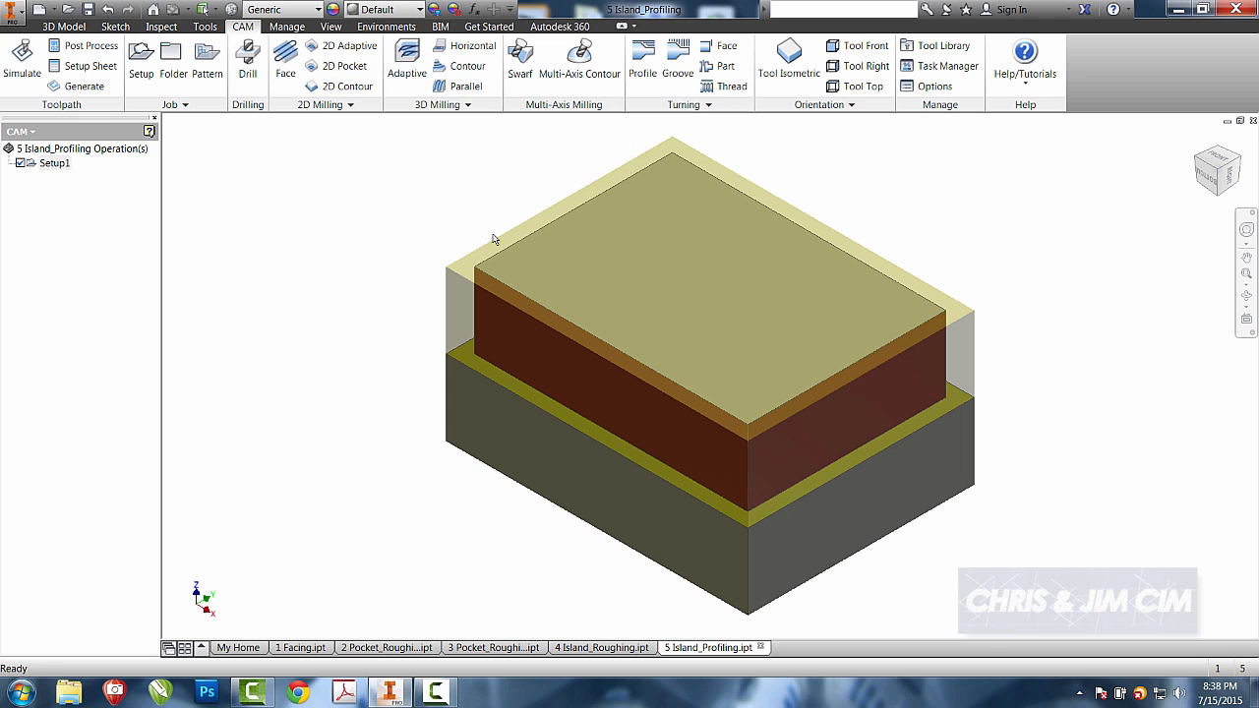
click(488, 405)
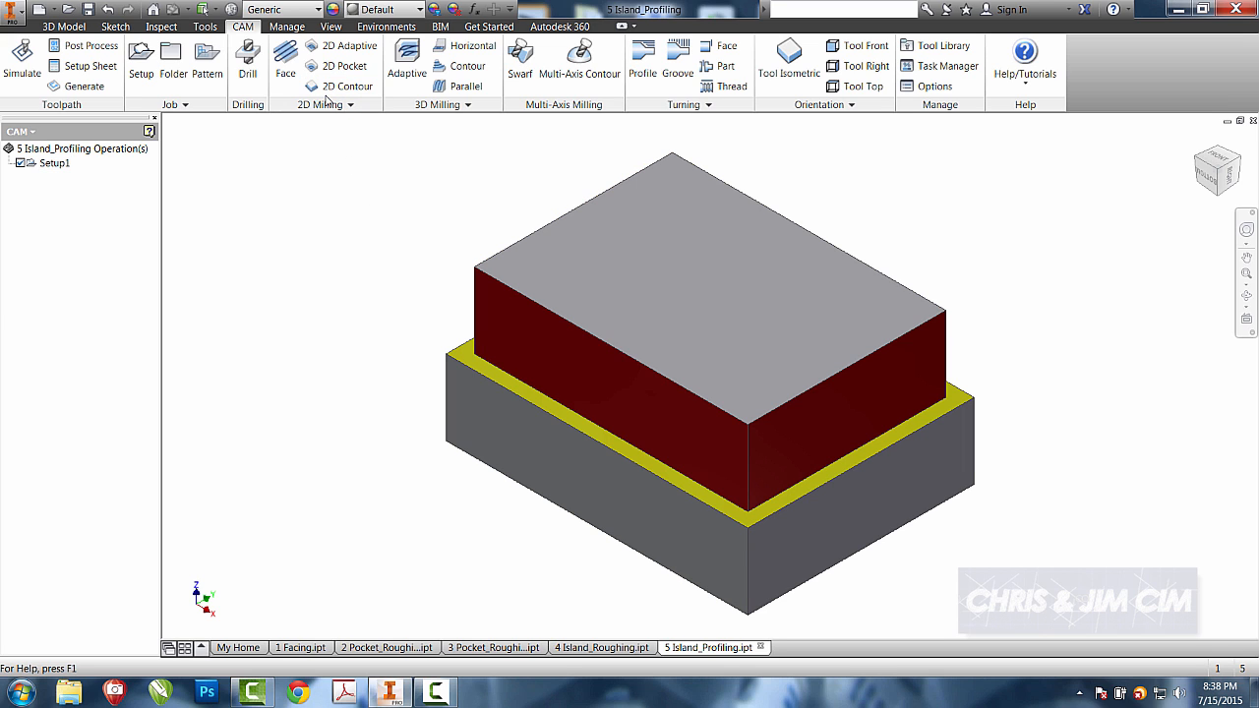
Step: Begin a 2D Contour and assign tool #7, the 1/2" flat end mill, from the library
click(346, 87)
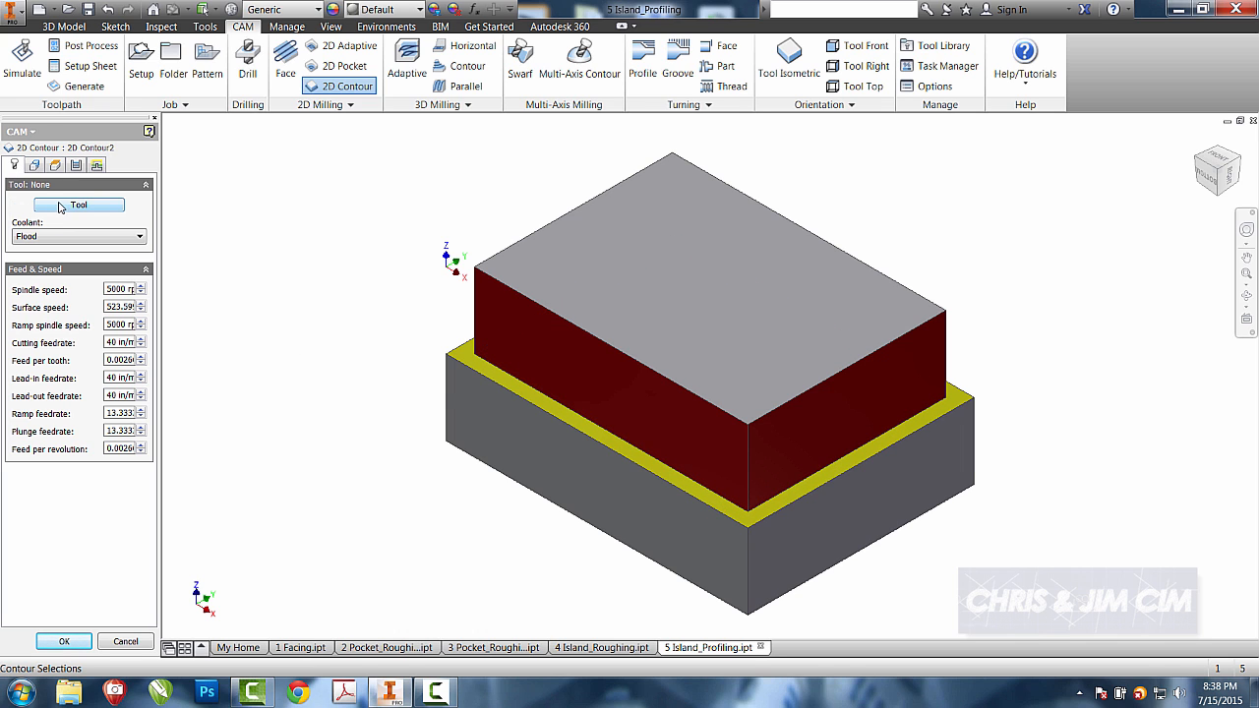
click(79, 205)
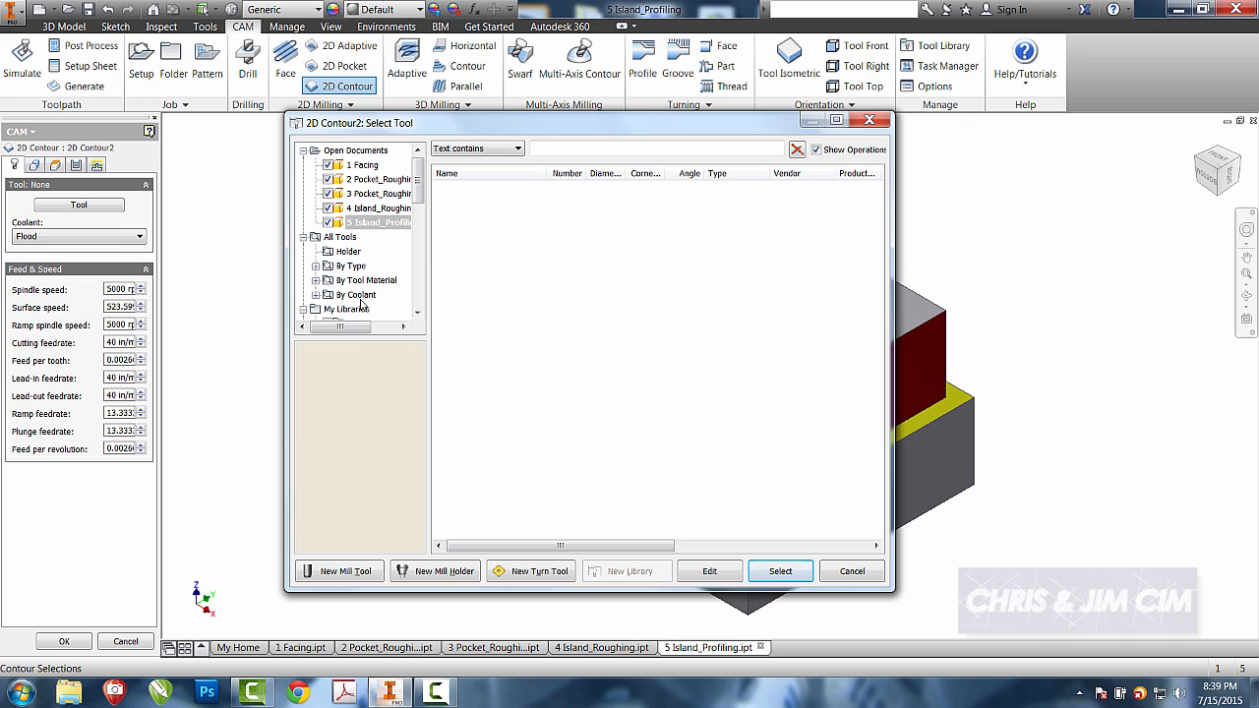
click(346, 309)
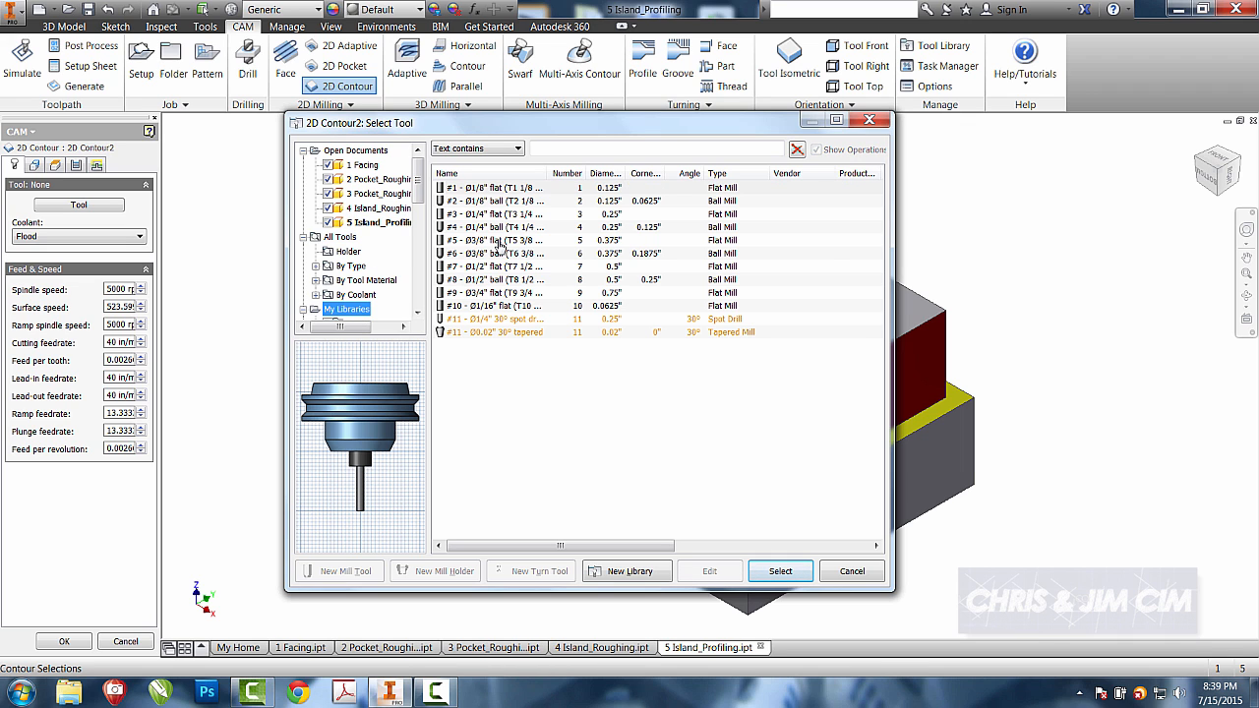
click(496, 267)
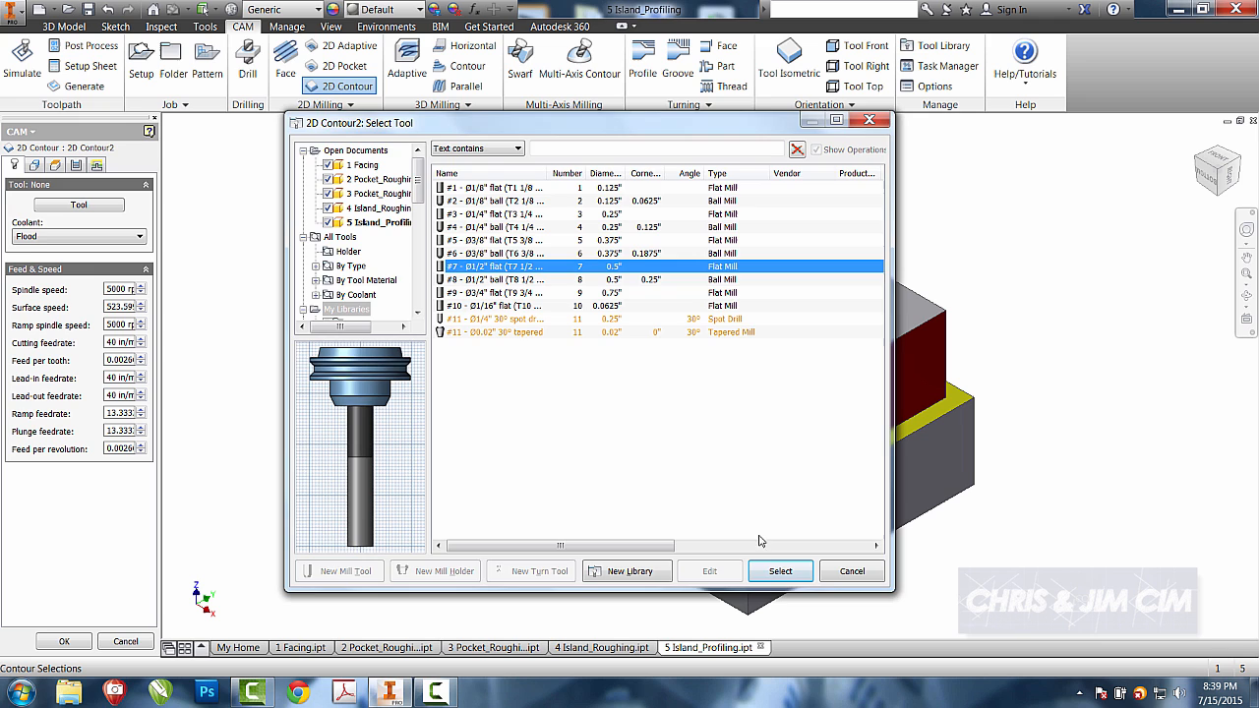
click(778, 570)
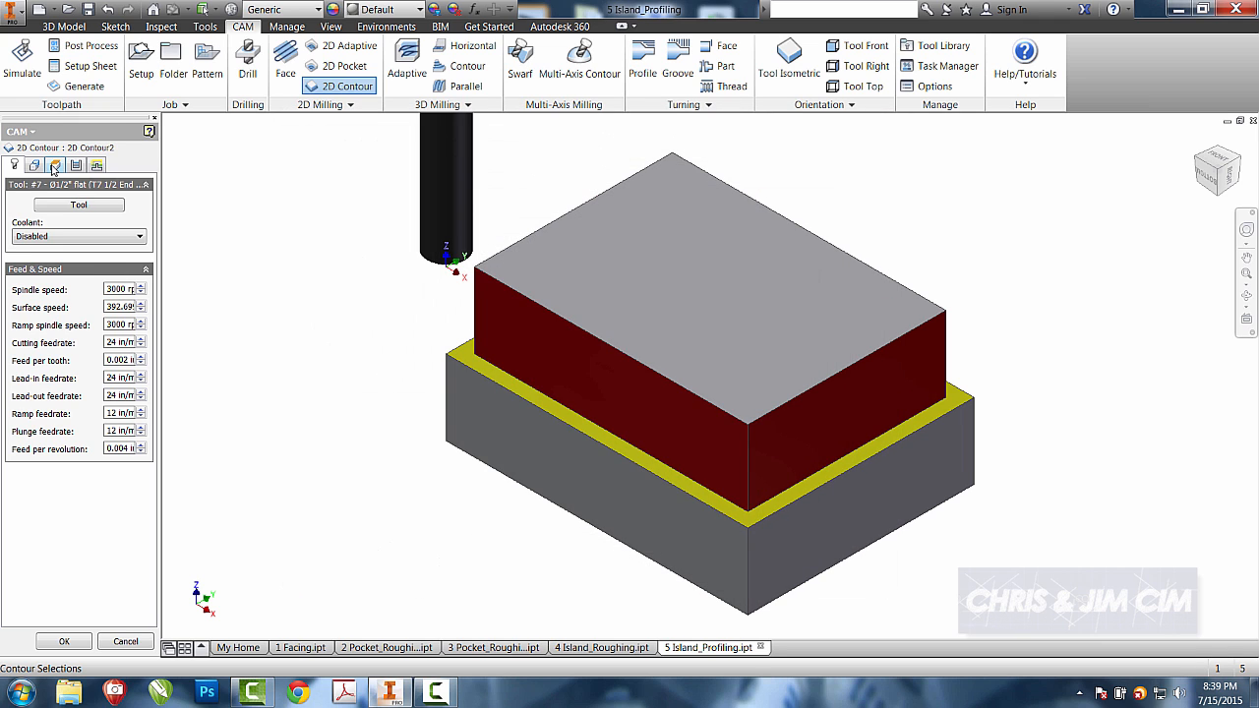
Step: Keep Top Height at Stock top and choose the Bottom Height reference in Heights
click(55, 166)
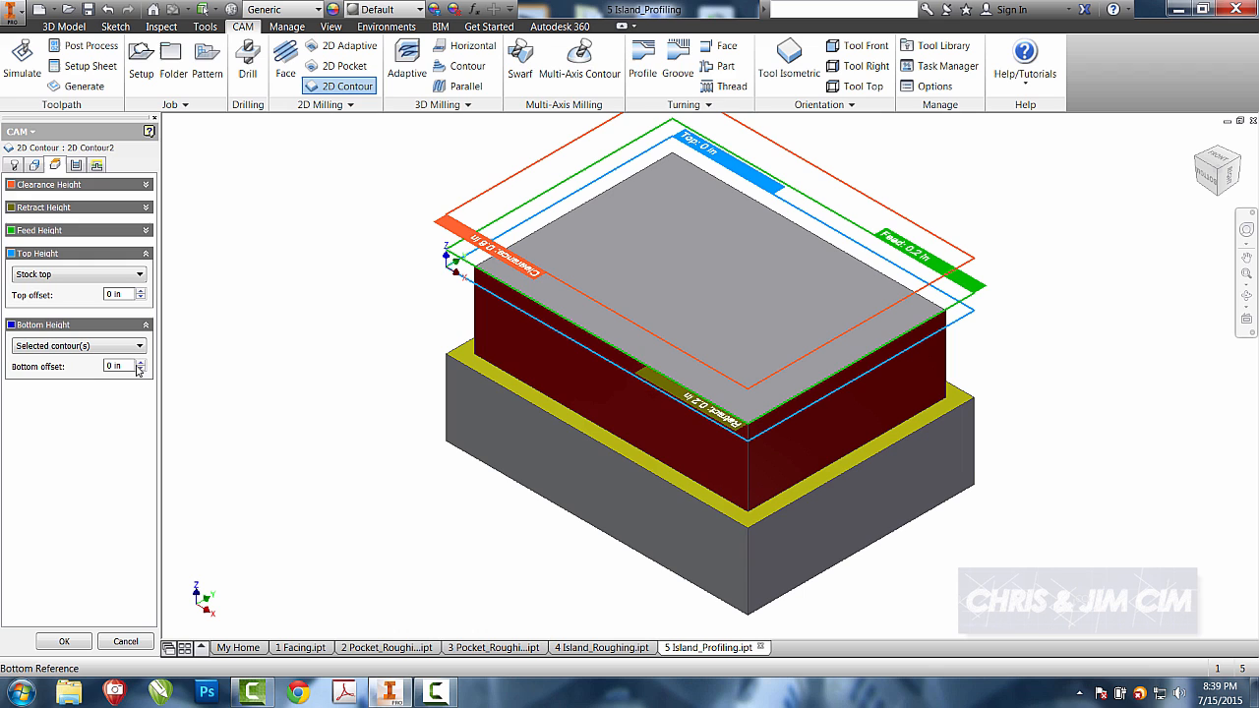
click(79, 346)
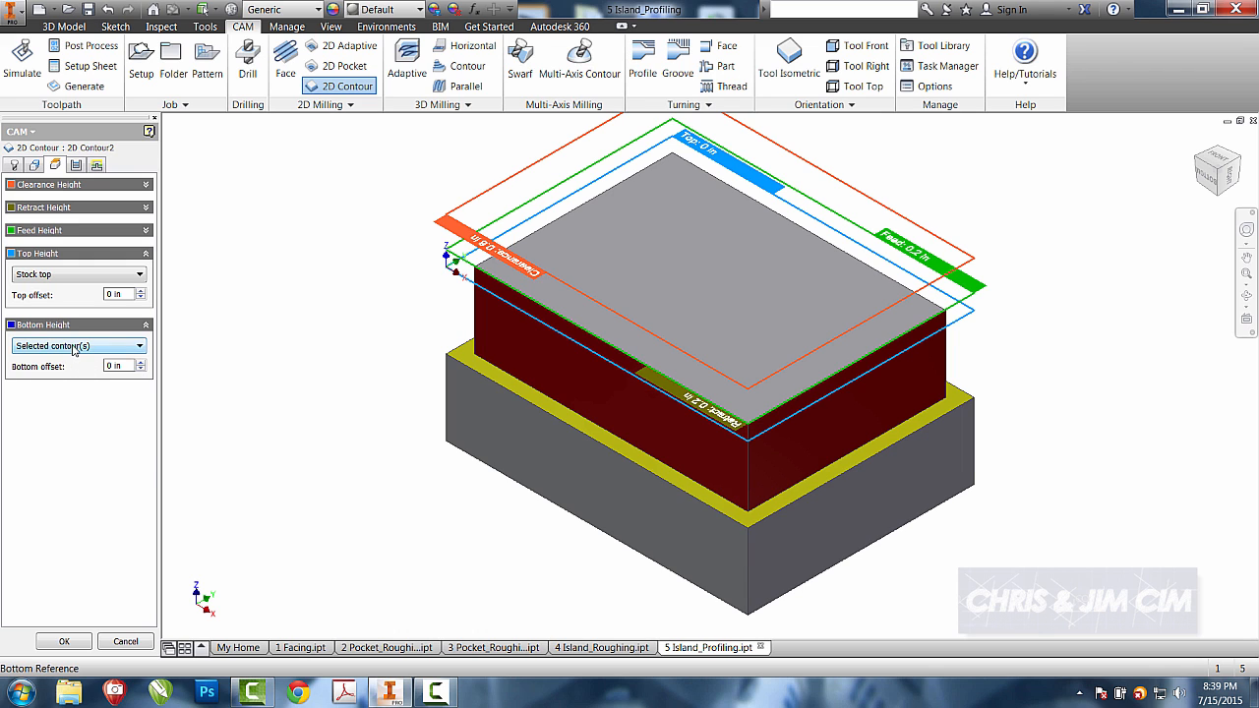
click(79, 346)
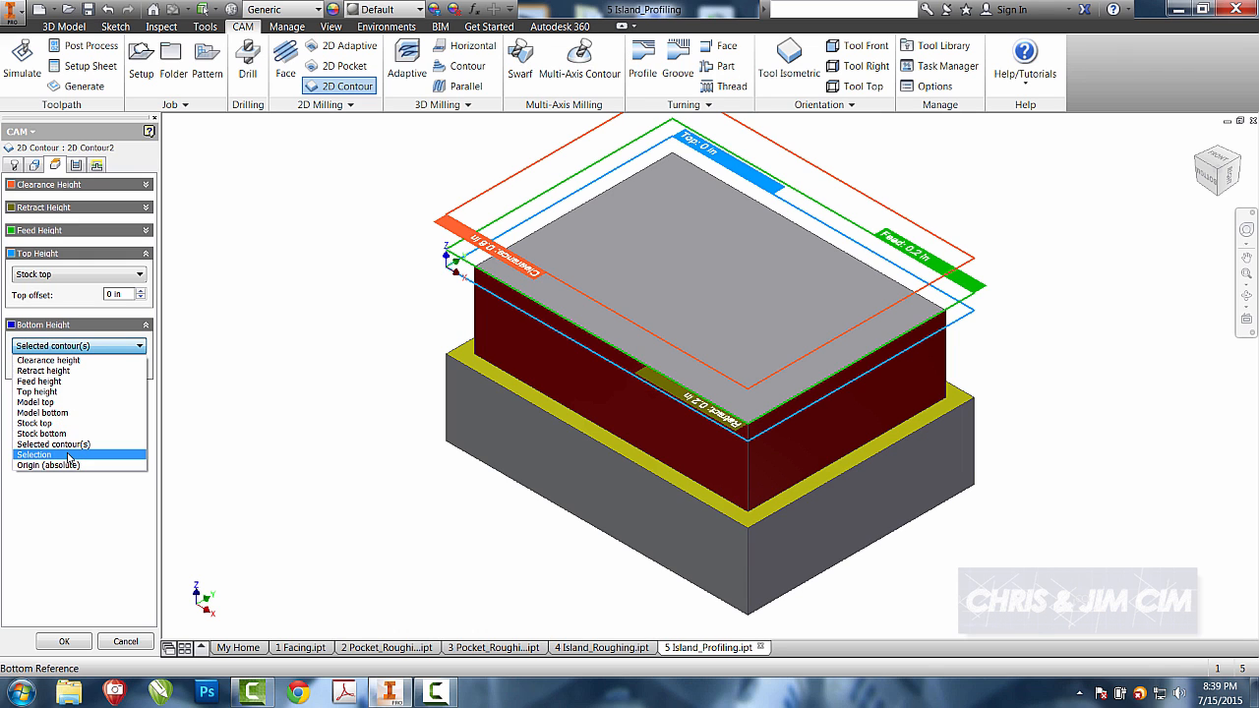
click(45, 454)
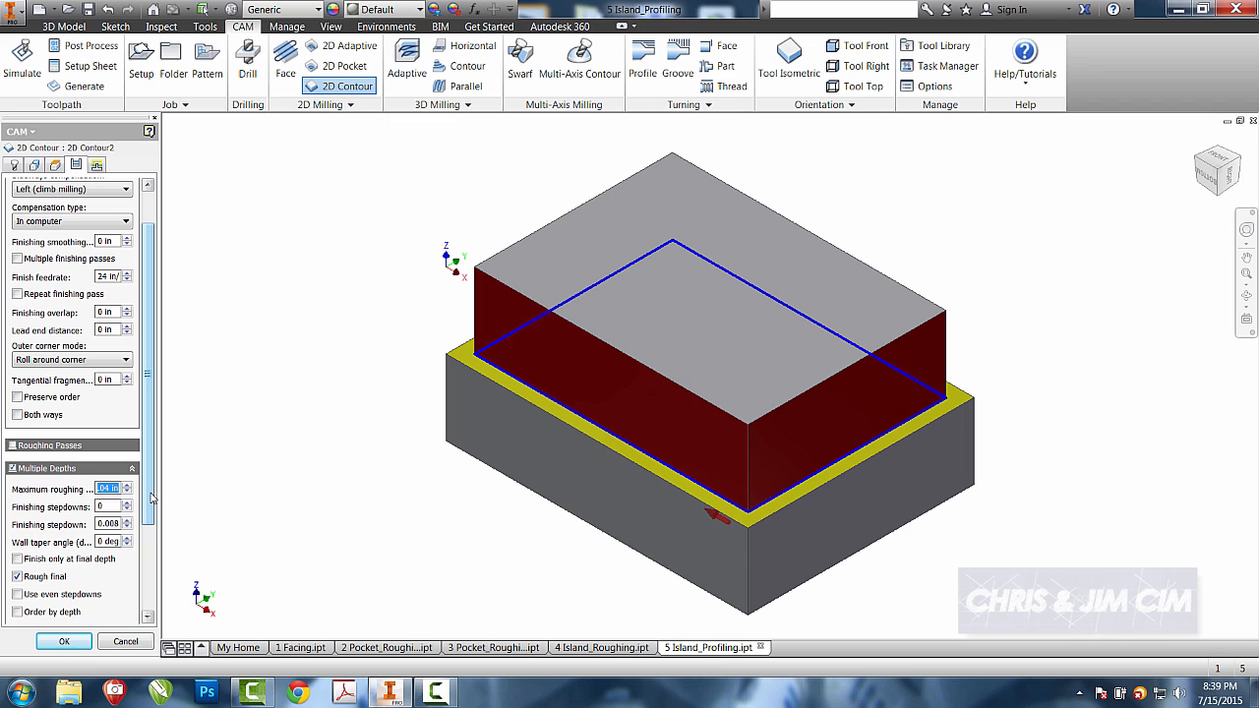
Step: Enable Multiple Depths with a 0.25 in maximum roughing stepdown and create 2D Contour2
text(.25)
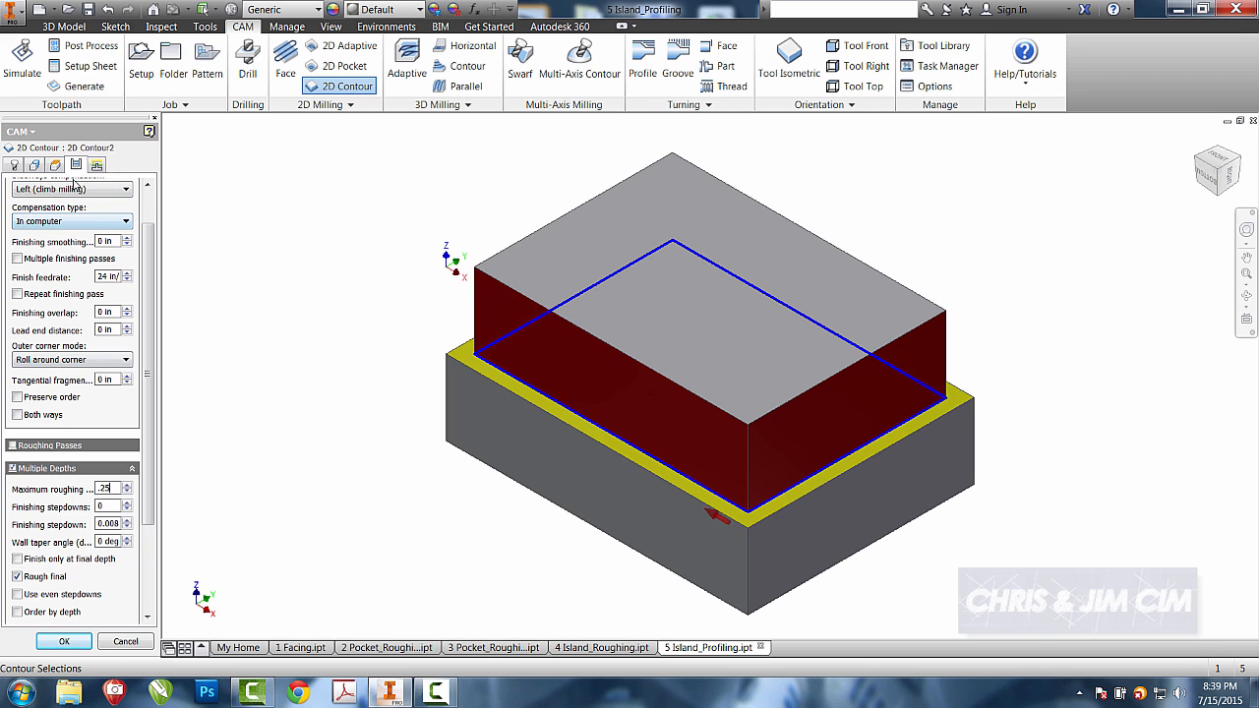
click(95, 165)
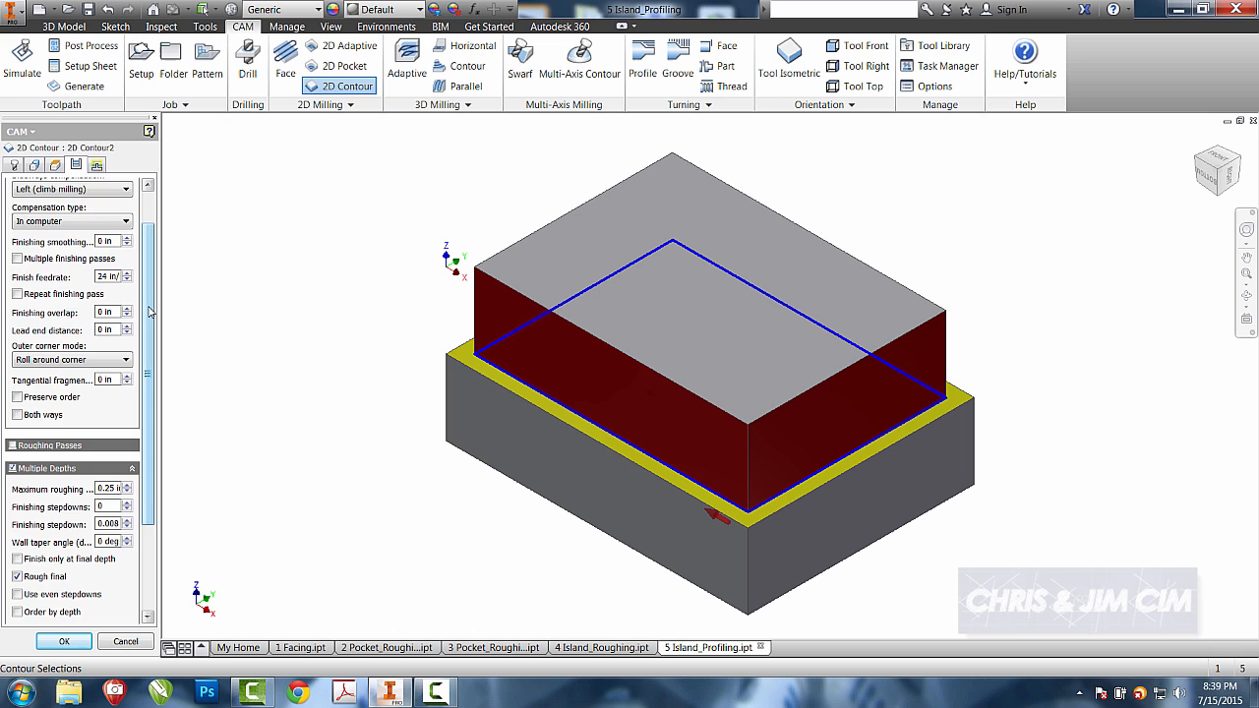
scroll(down, 3)
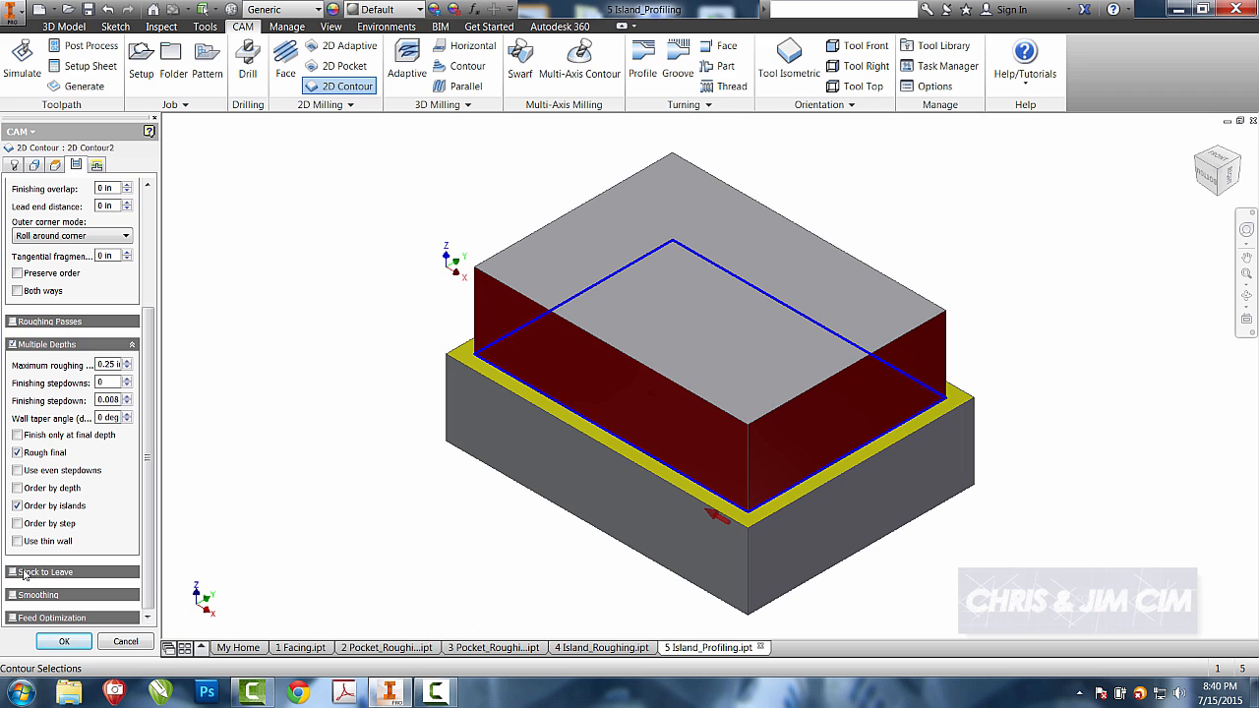
mouse_move(63, 641)
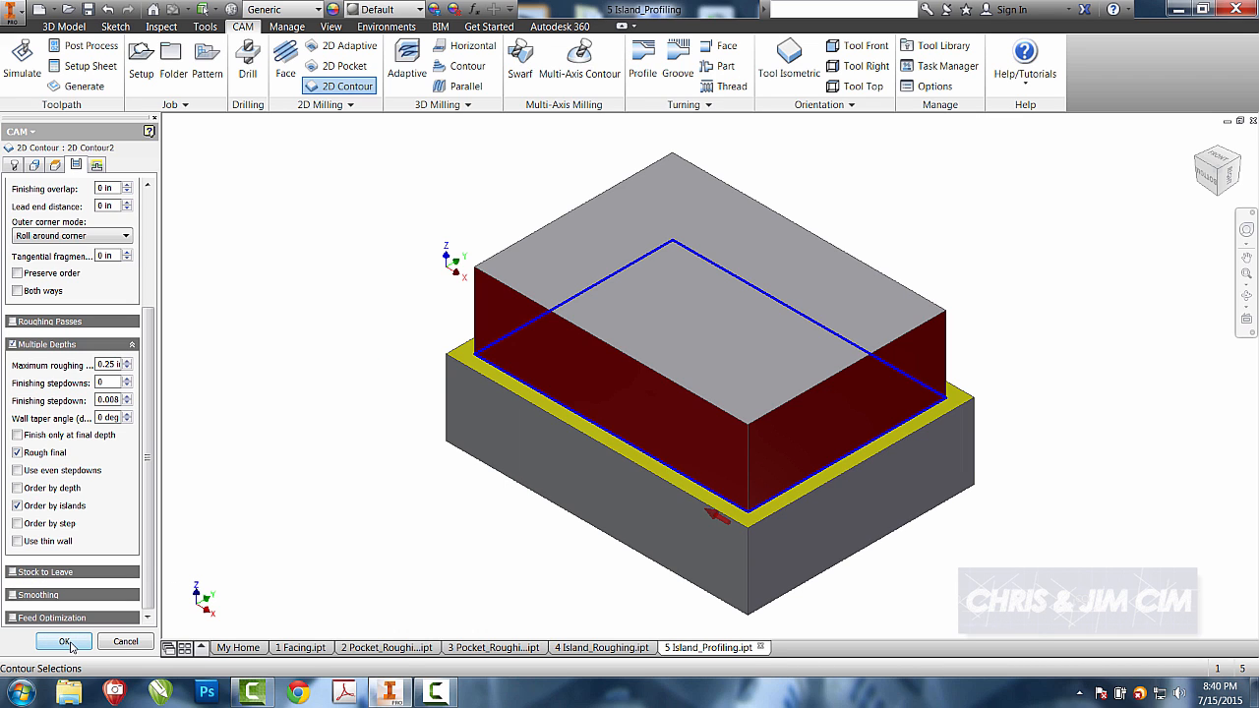
click(62, 641)
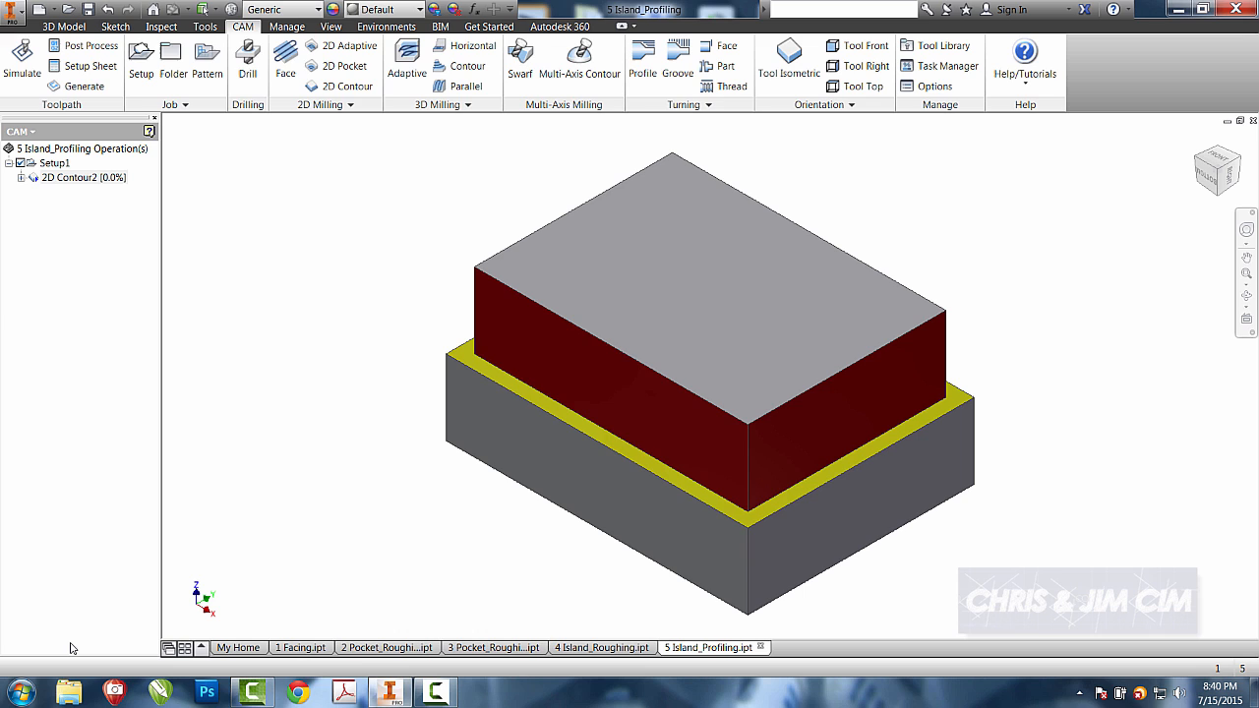
Step: Display the 2D Contour2 toolpath looping around the island
click(83, 86)
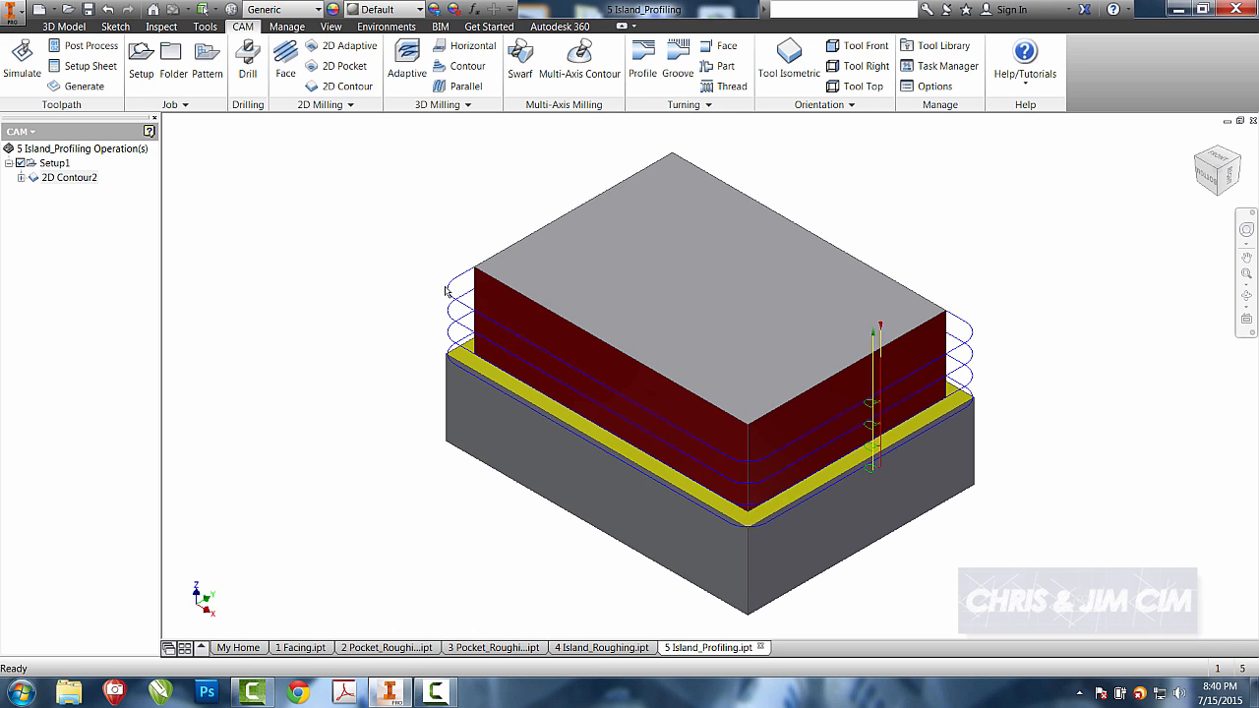
mouse_move(331, 295)
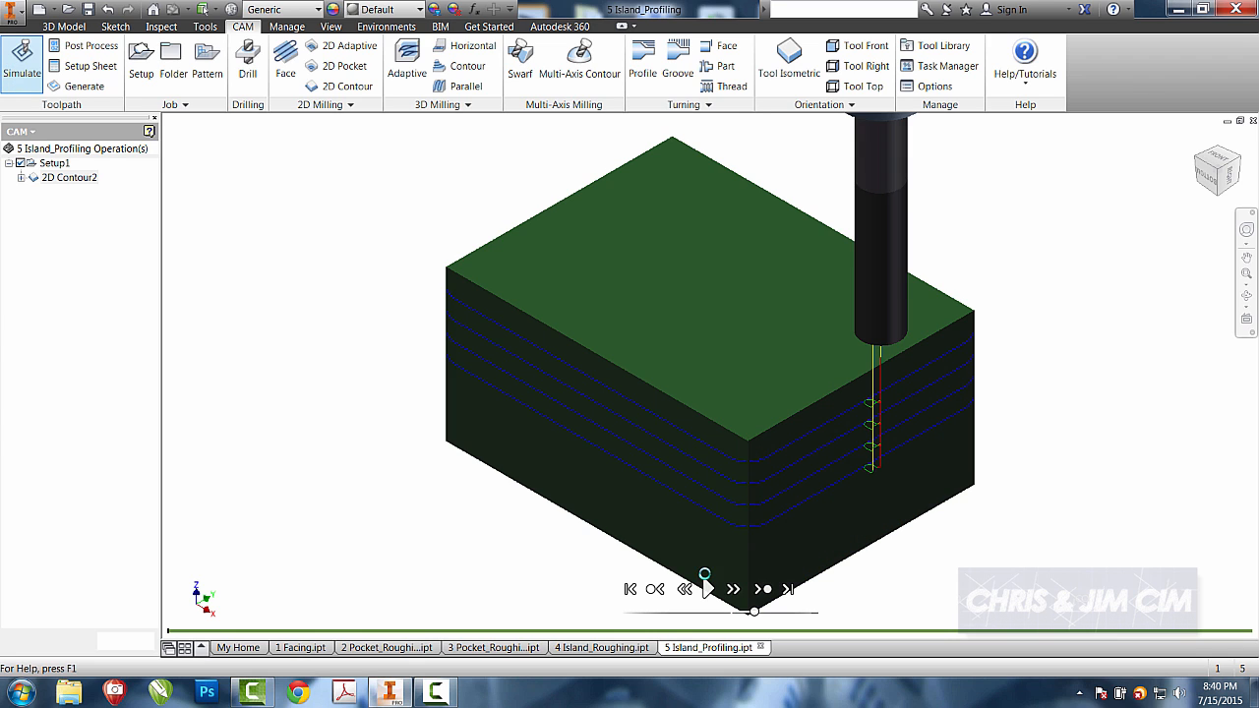
Step: Play the material-removal simulation and zoom on the end mill at the island corner
click(706, 588)
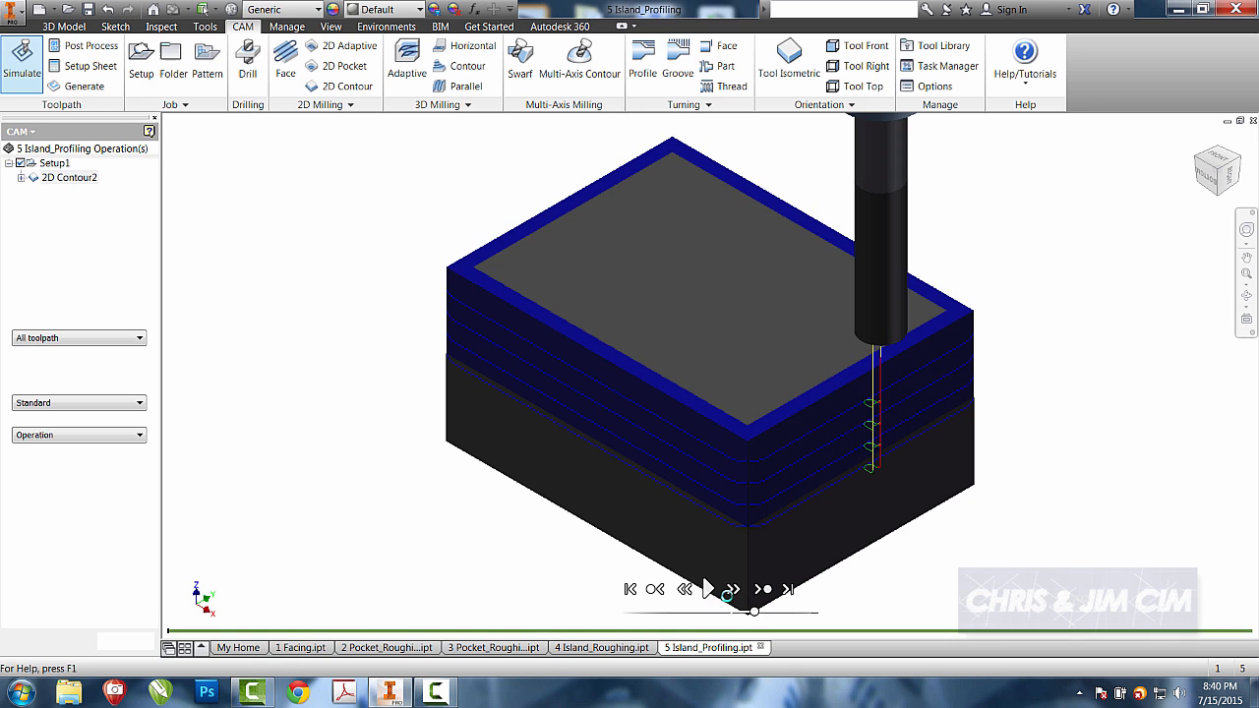
click(706, 588)
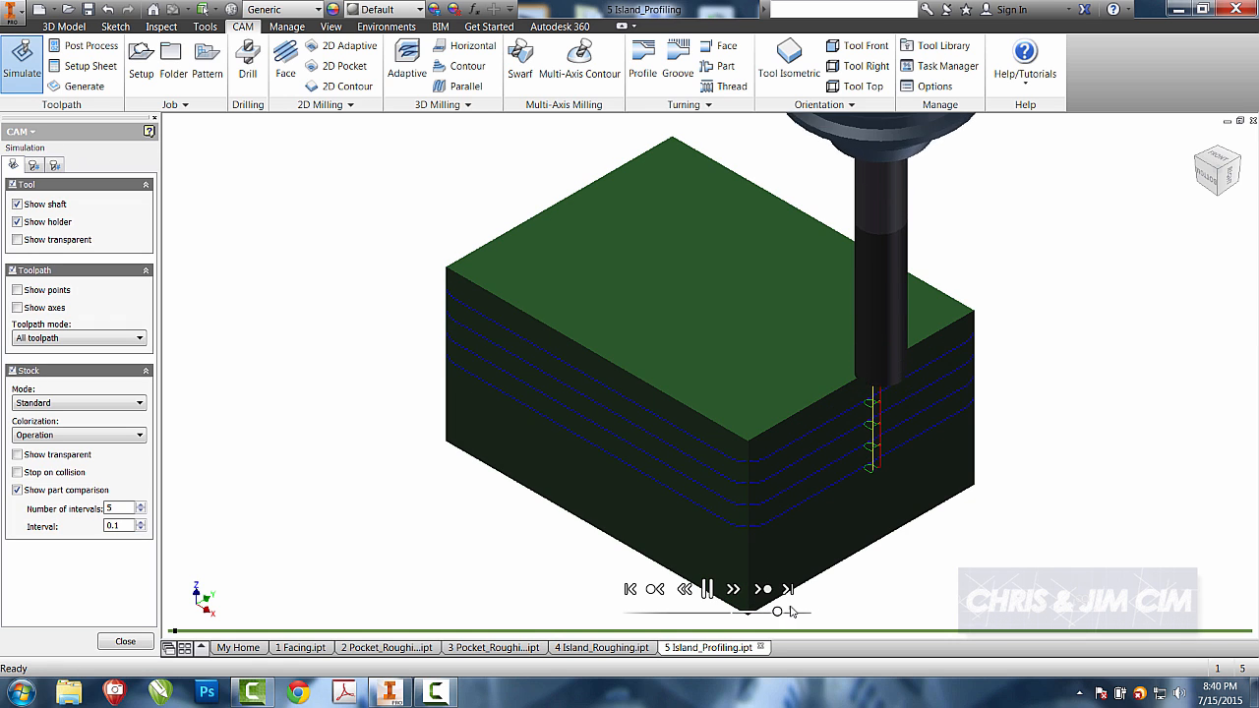
click(731, 588)
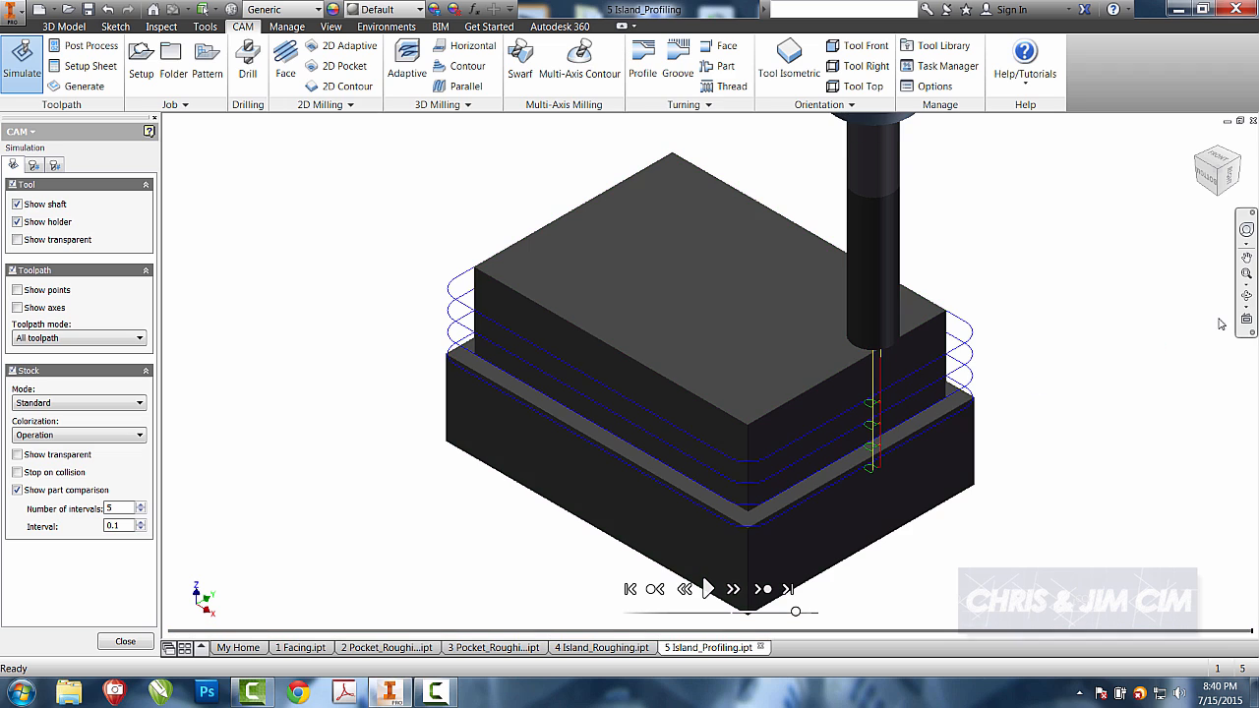
click(1247, 276)
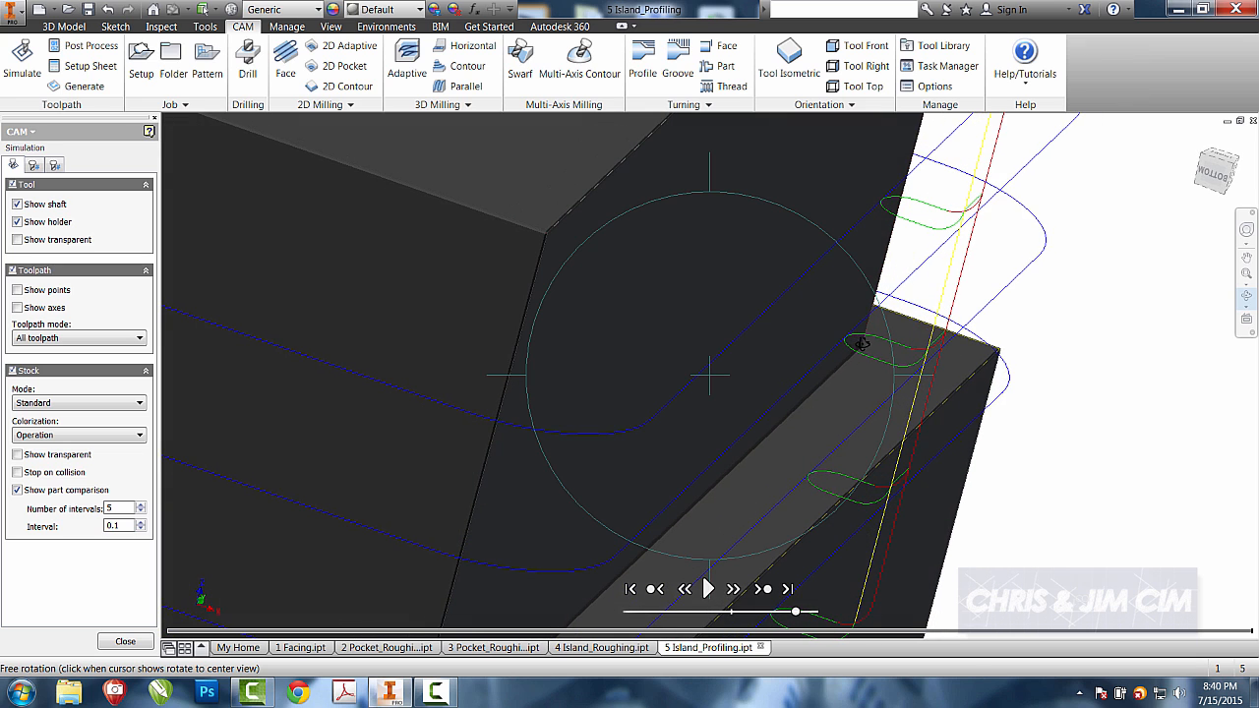
mouse_move(1003, 161)
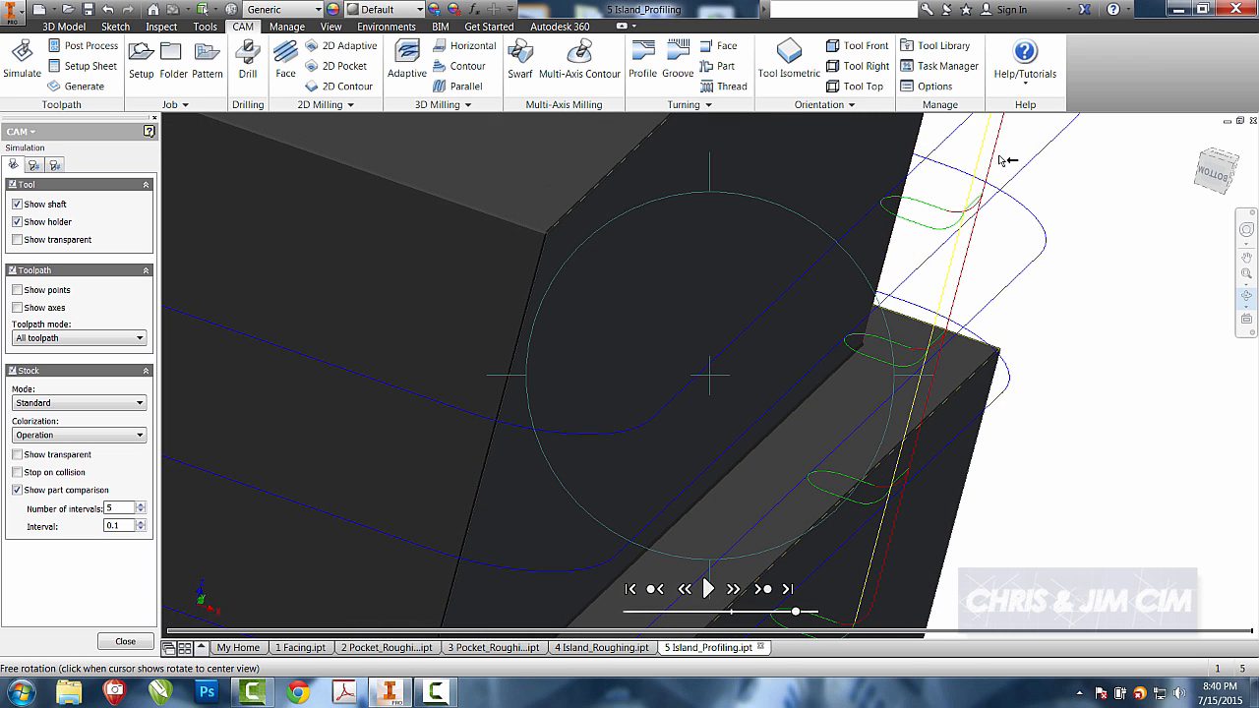